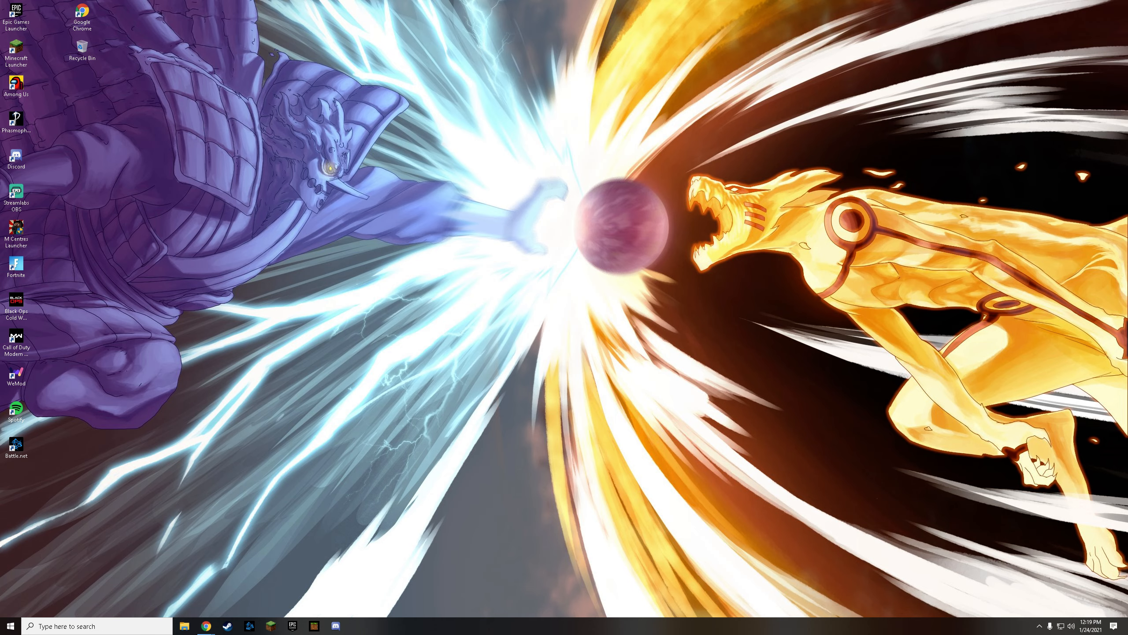
mouse_move(342, 225)
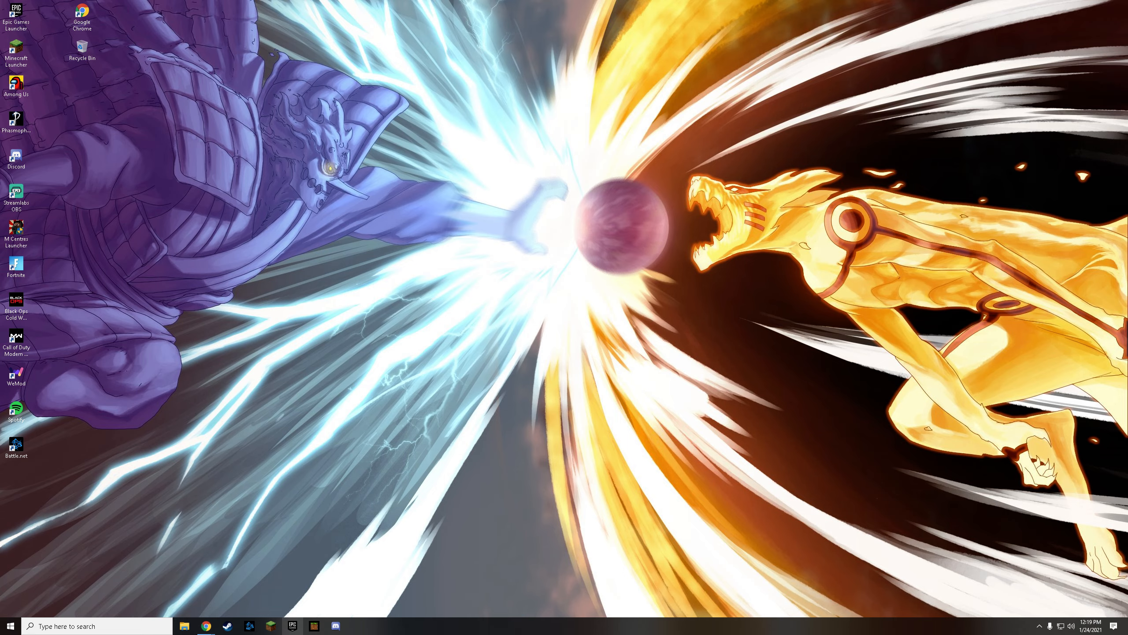
Step: Decrypt the shared MEGA folder in Chrome, revealing M Centres Launcher.exe and System.Management.Automation.dll
click(205, 625)
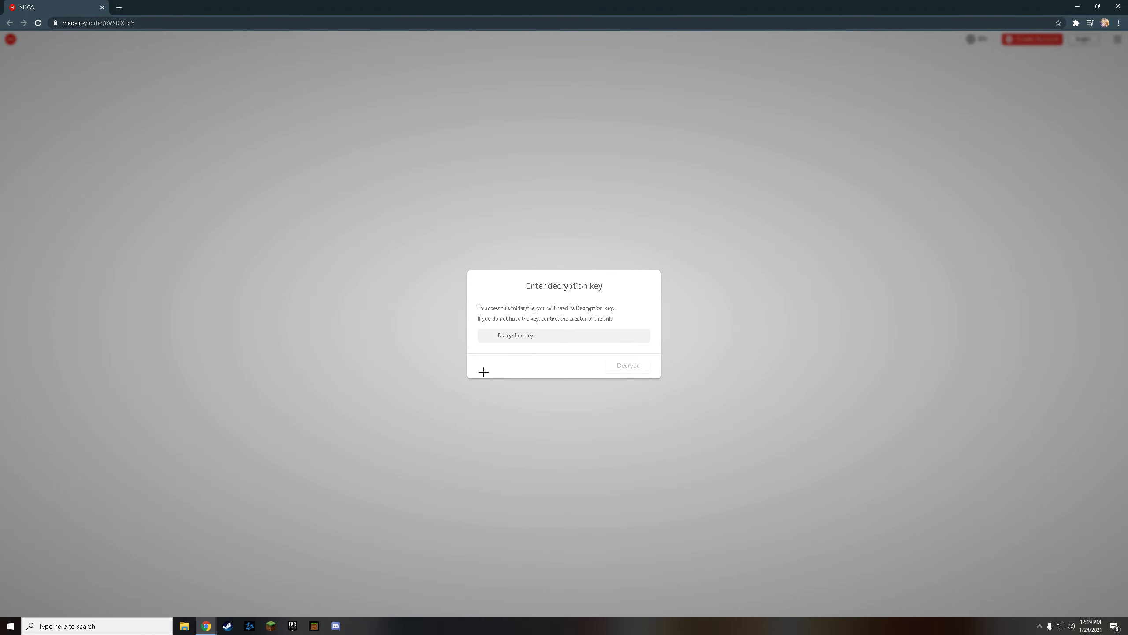
mouse_move(271, 92)
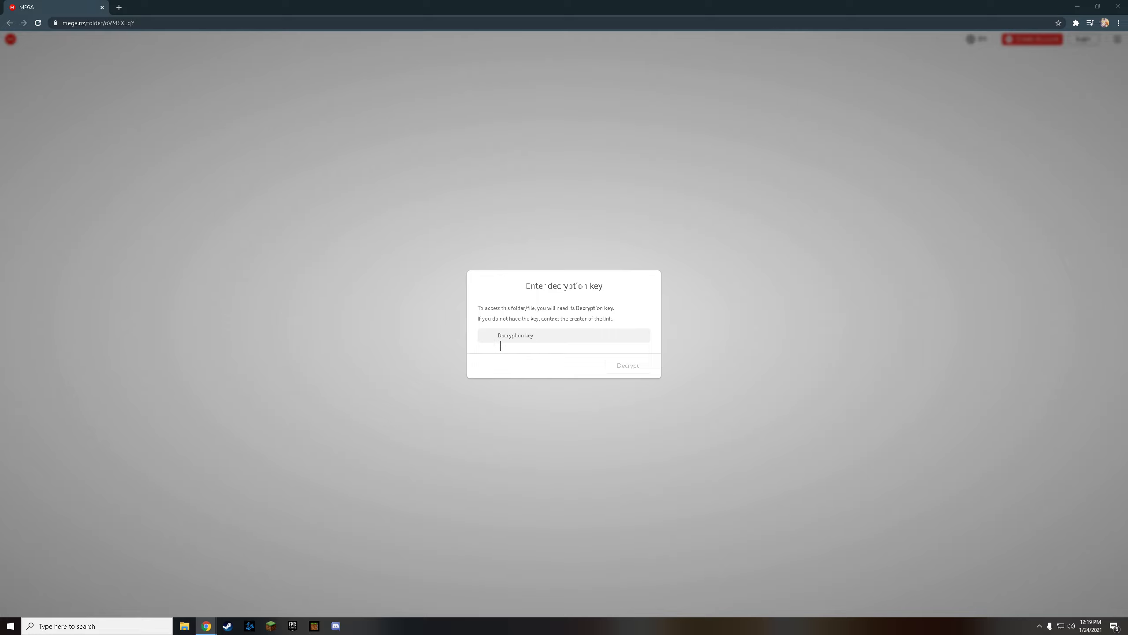
click(626, 365)
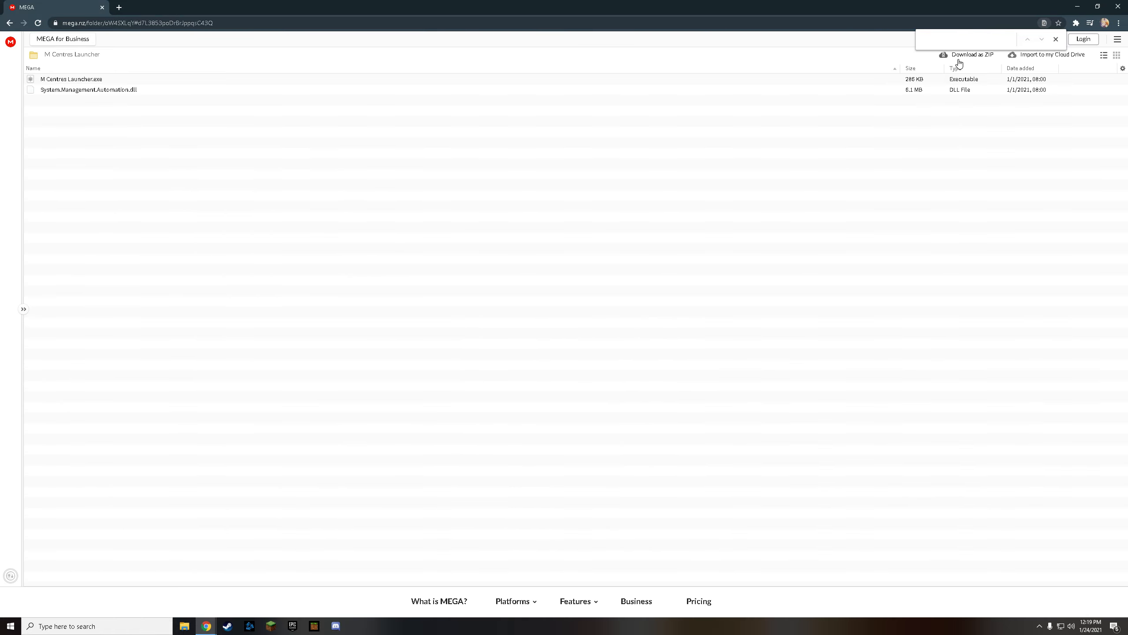
Step: Download the whole folder as M Centres Launcher.zip (6.4 MB)
click(973, 54)
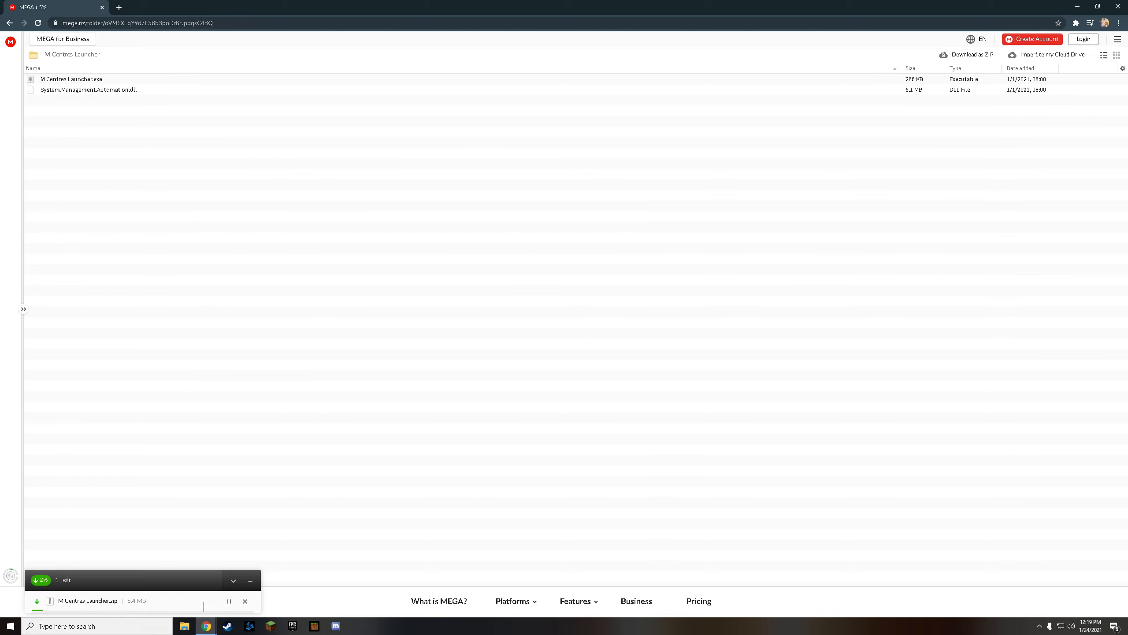
mouse_move(205, 625)
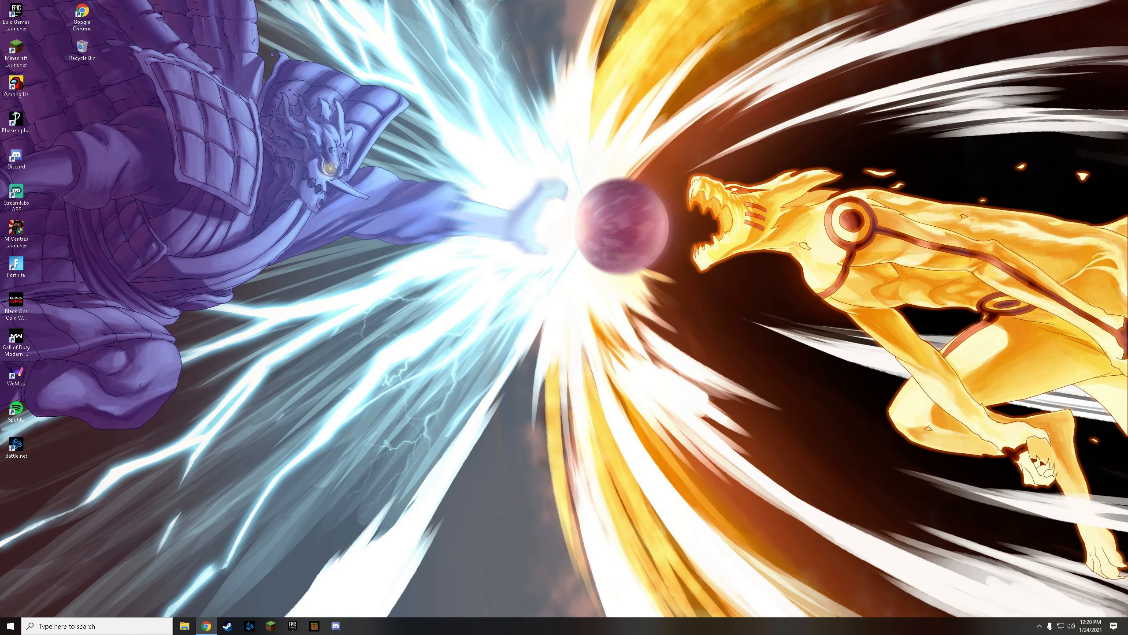
Step: Extract M Centres Launcher.zip into Downloads, replacing all existing launcher files
click(184, 625)
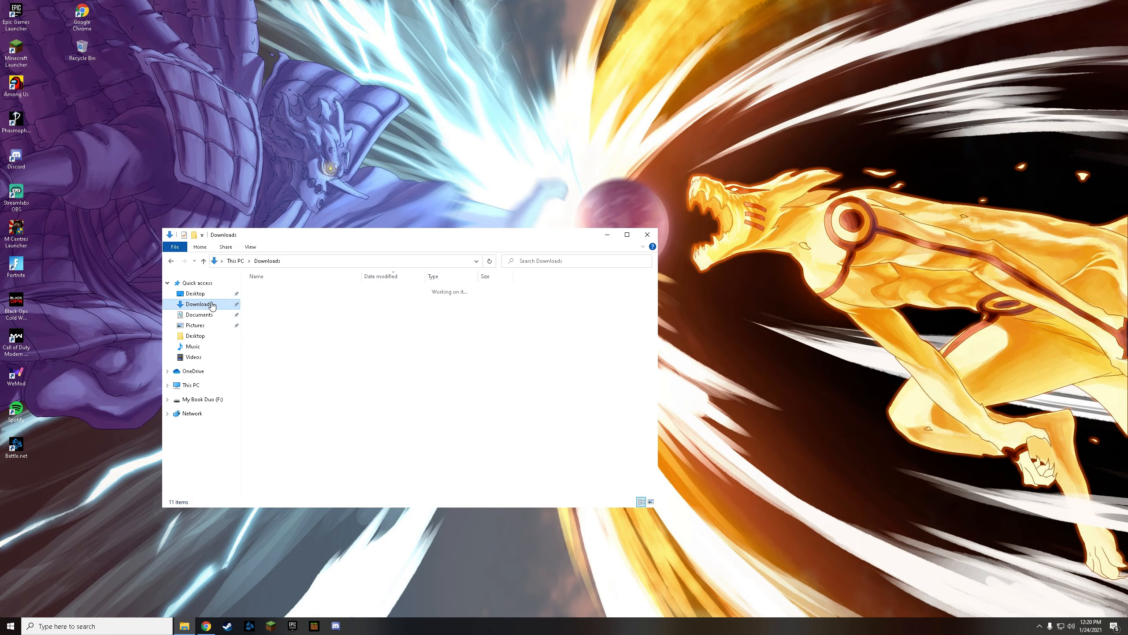
right_click(280, 300)
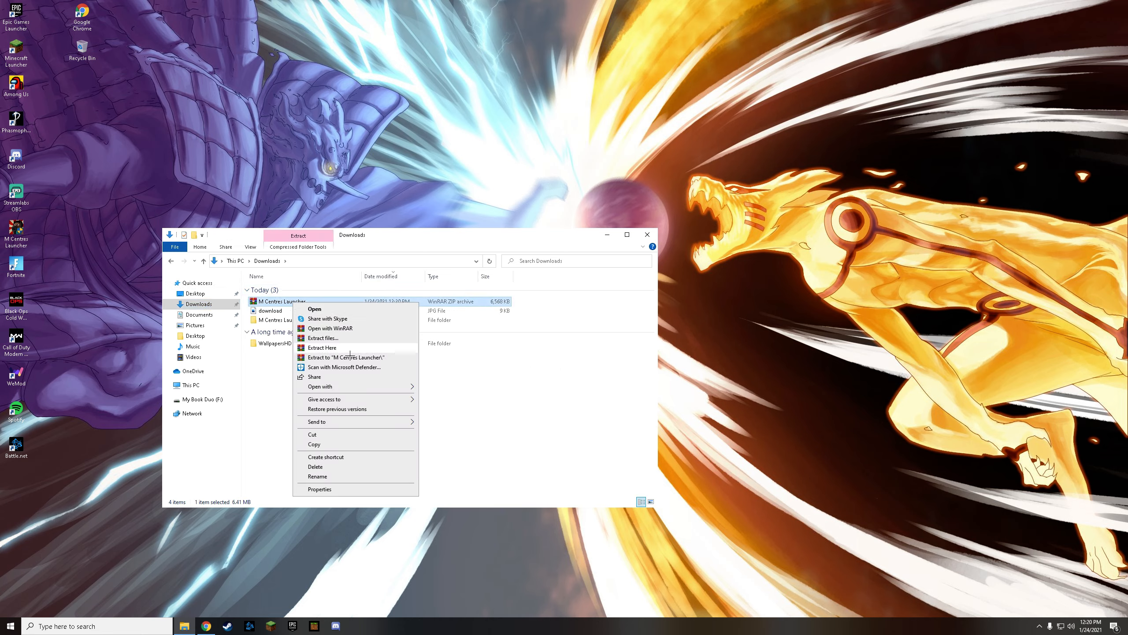
click(322, 347)
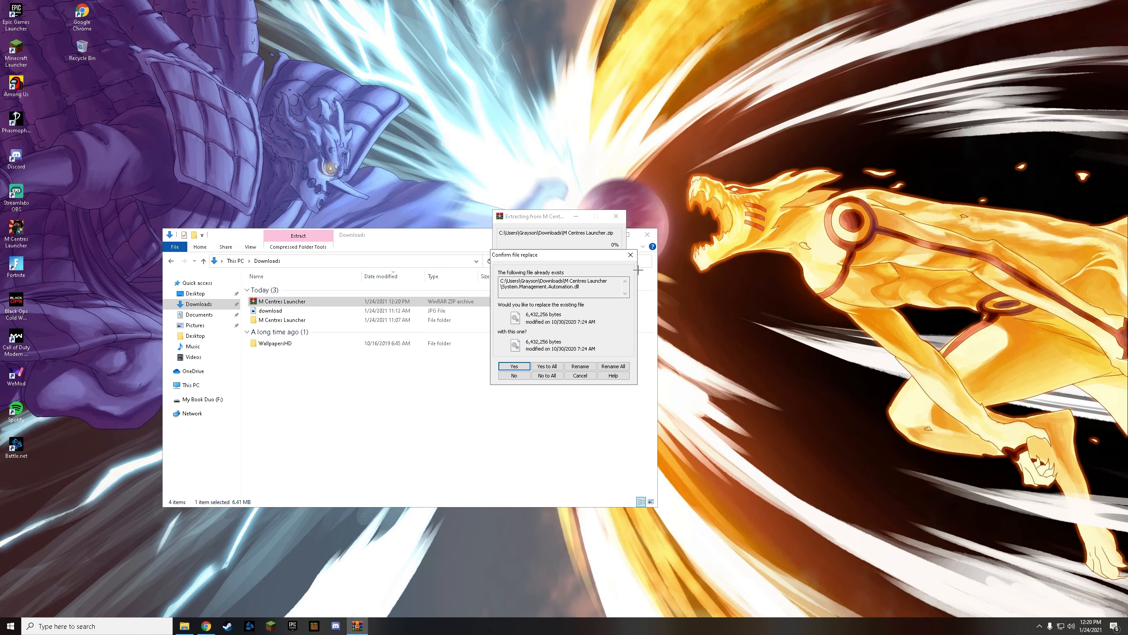
click(513, 367)
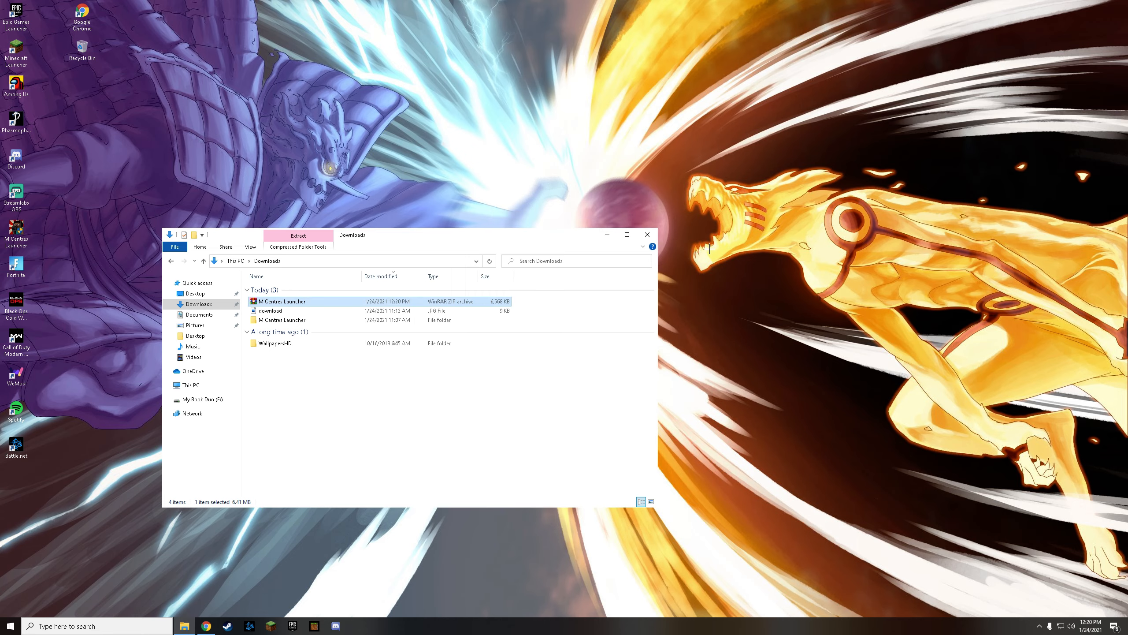
Step: Browse the extracted folder, start M Centres Launcher, and search 'micr' in Microsoft Store
double_click(283, 319)
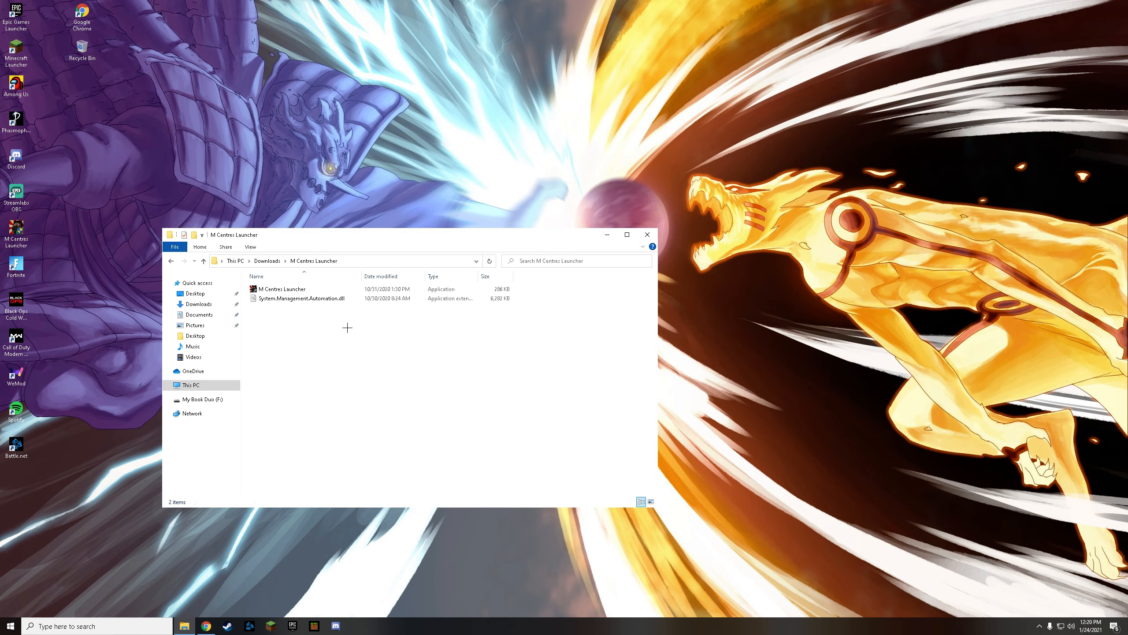
click(283, 288)
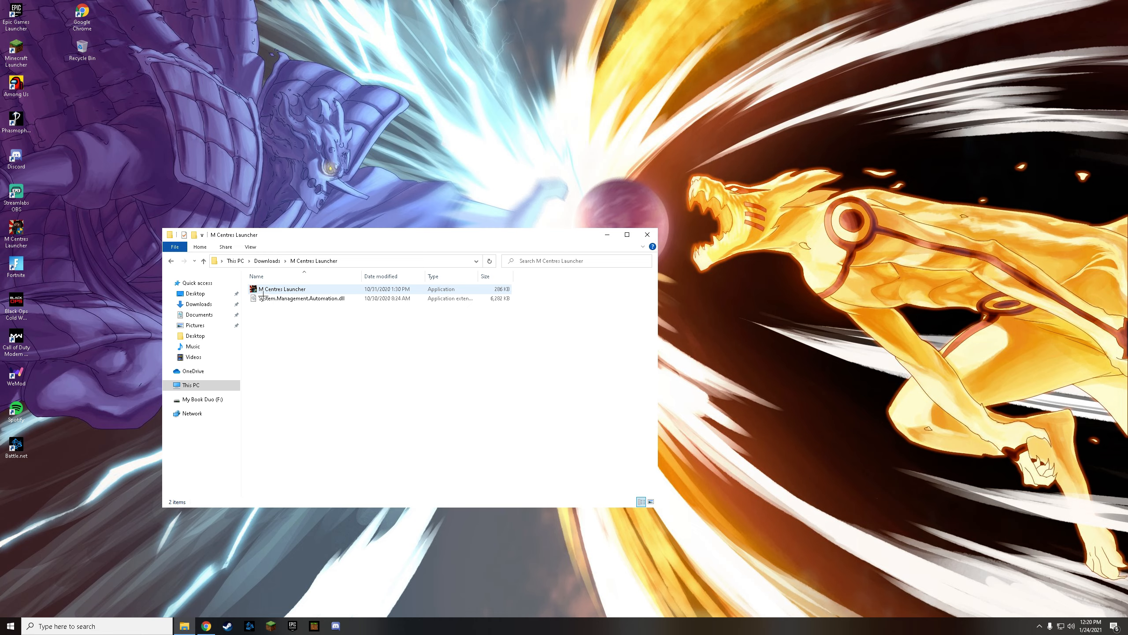
click(301, 298)
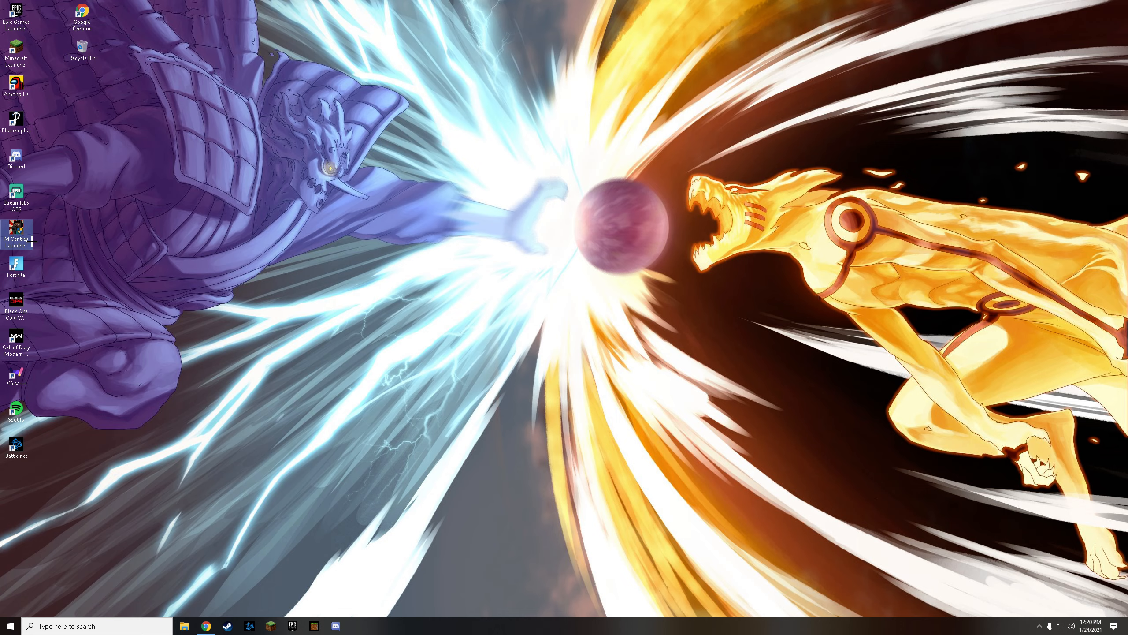
double_click(16, 234)
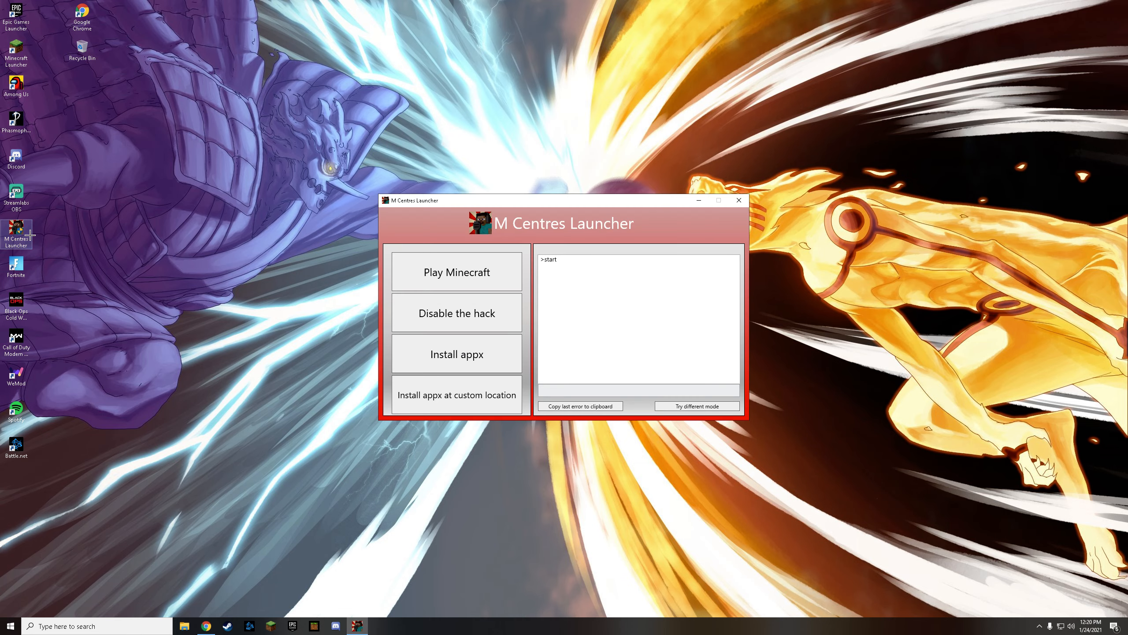
mouse_move(739, 200)
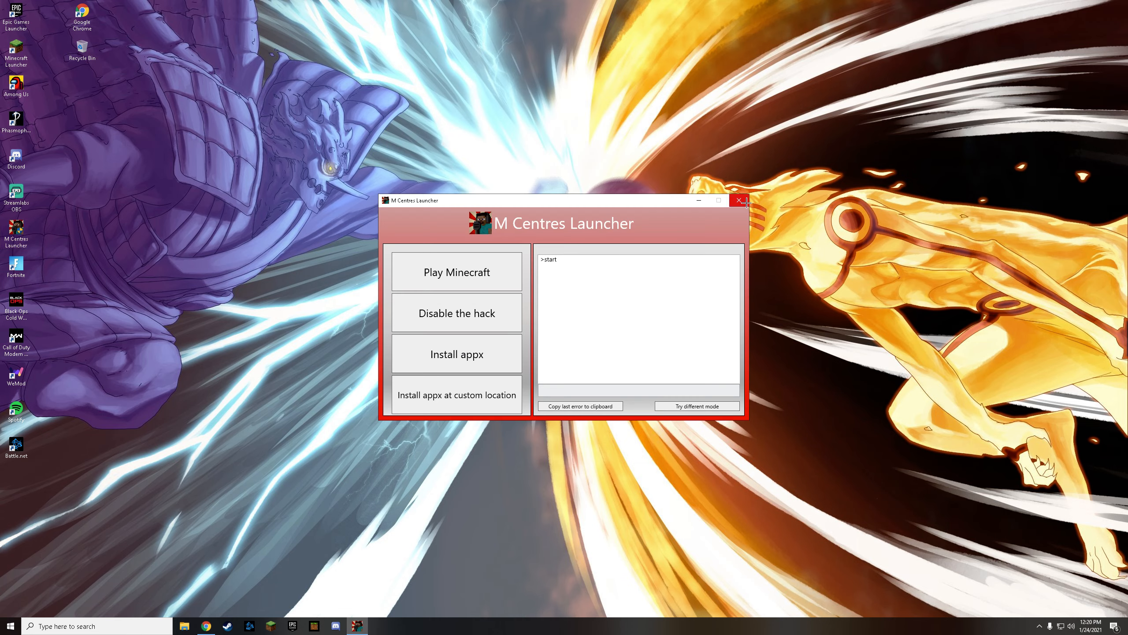
text(micr)
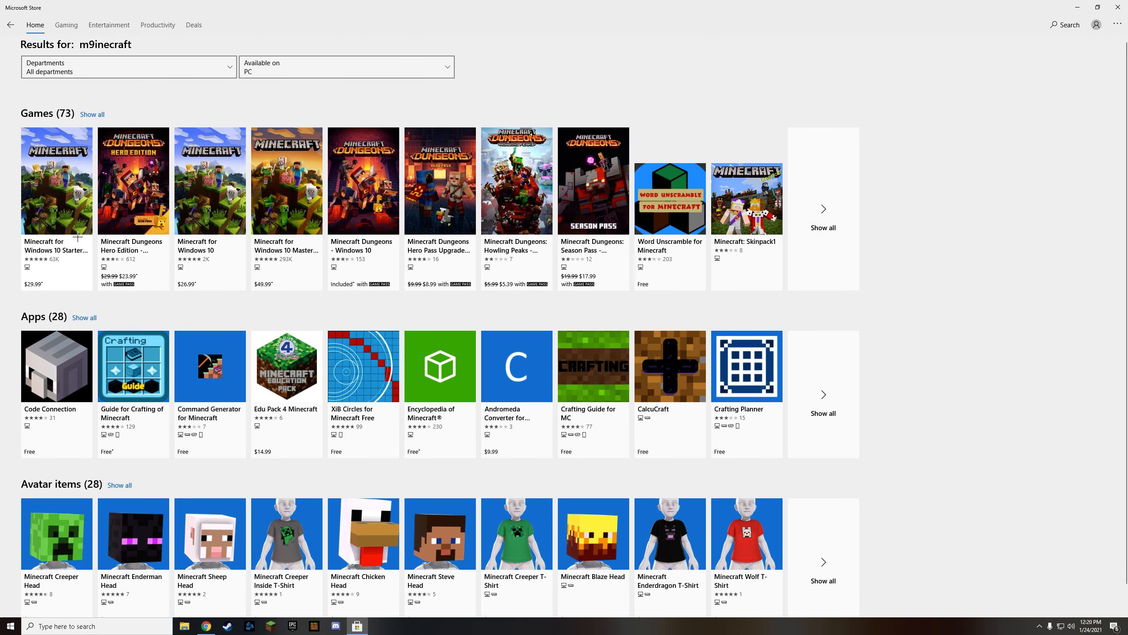
click(209, 180)
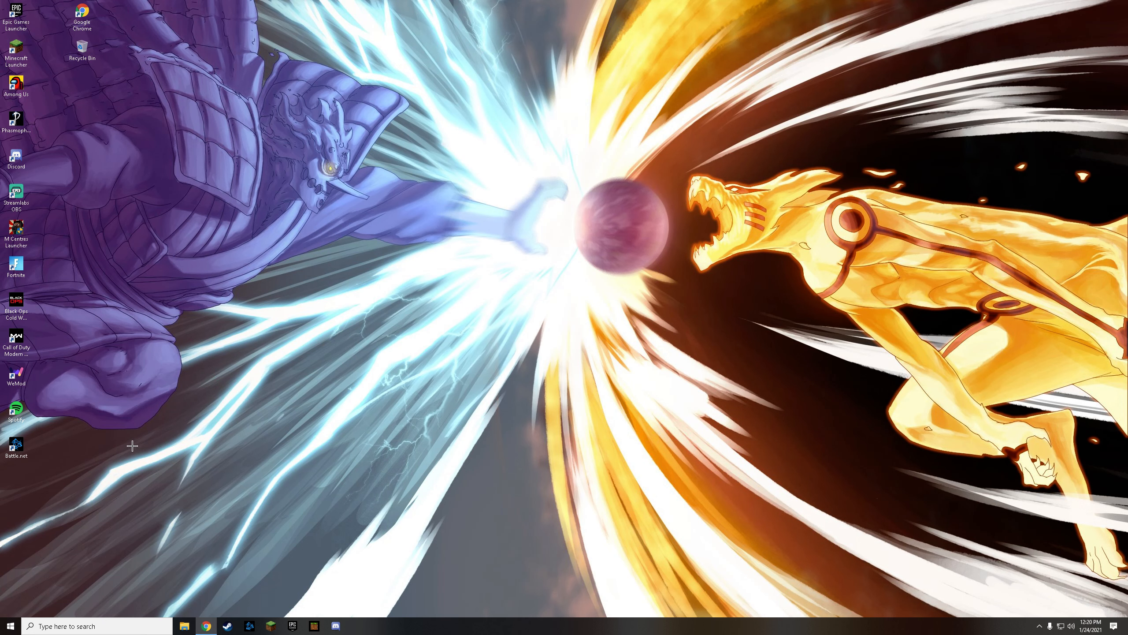
Step: Start M Centres Launcher again and begin launching Minecraft 1.16.20102.0 with Play Minecraft
double_click(16, 237)
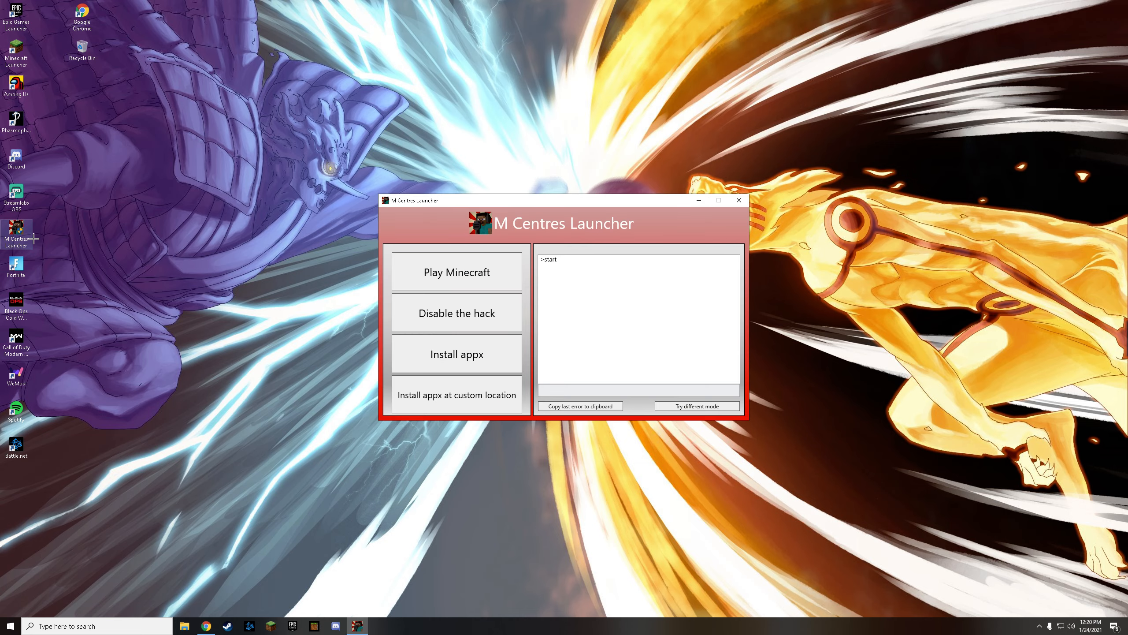
click(457, 272)
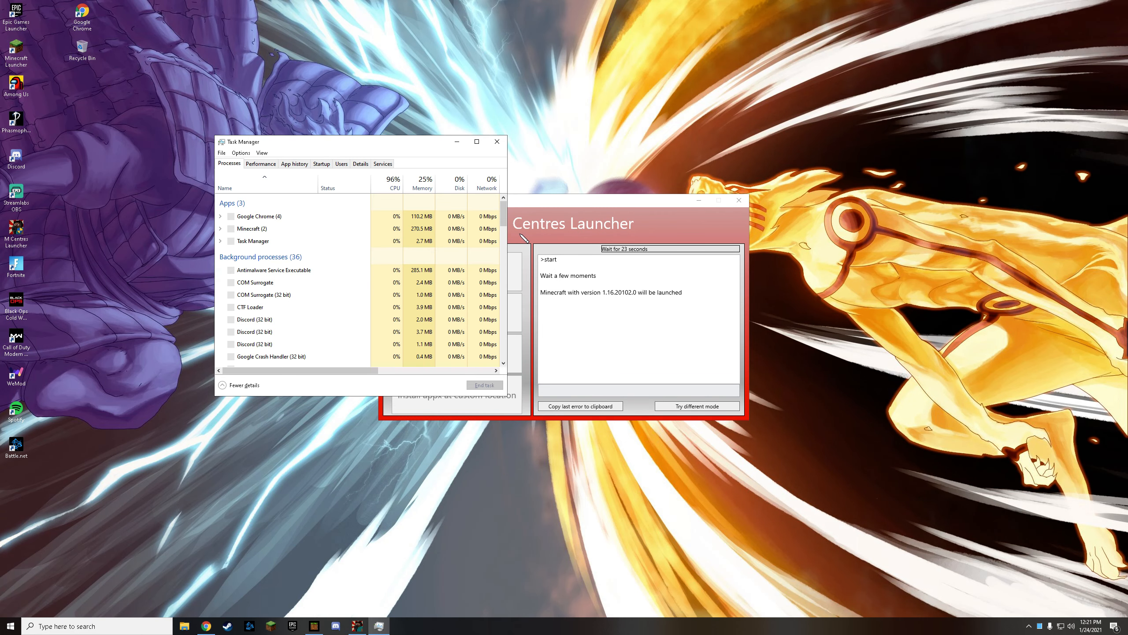
Step: End Minecraft's Runtime Broker process in Task Manager and close Task Manager
click(739, 200)
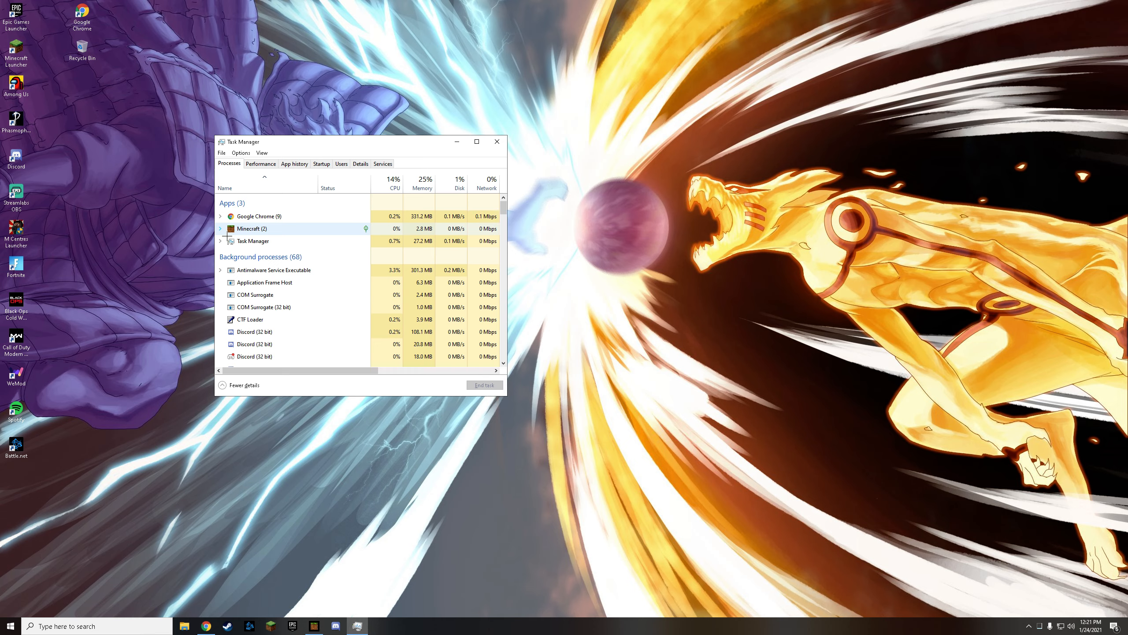
click(220, 228)
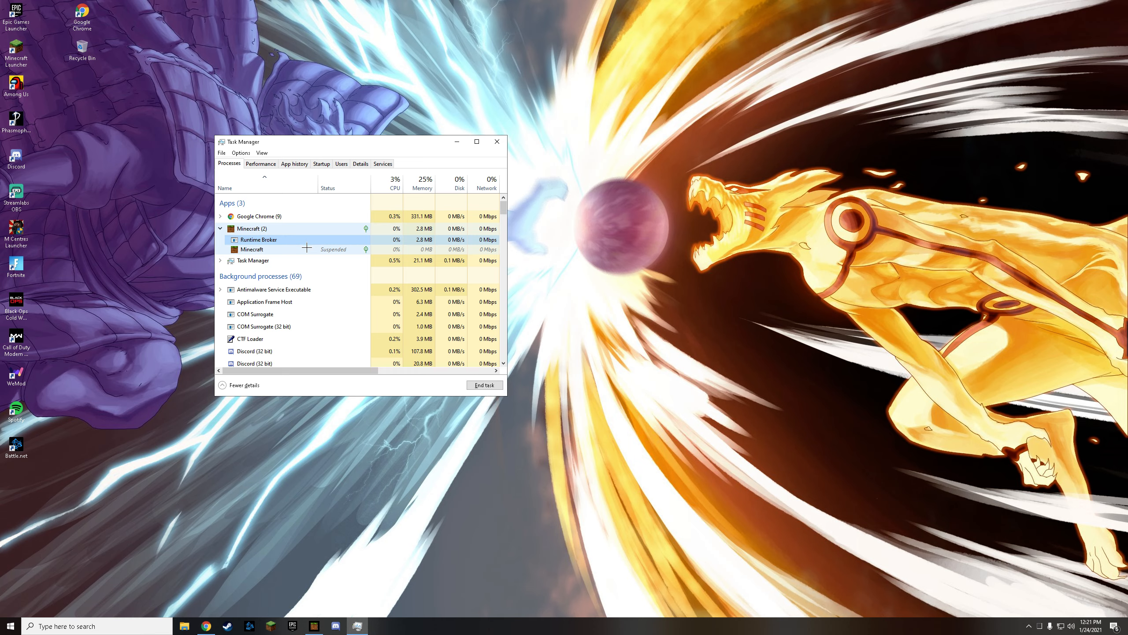
right_click(259, 240)
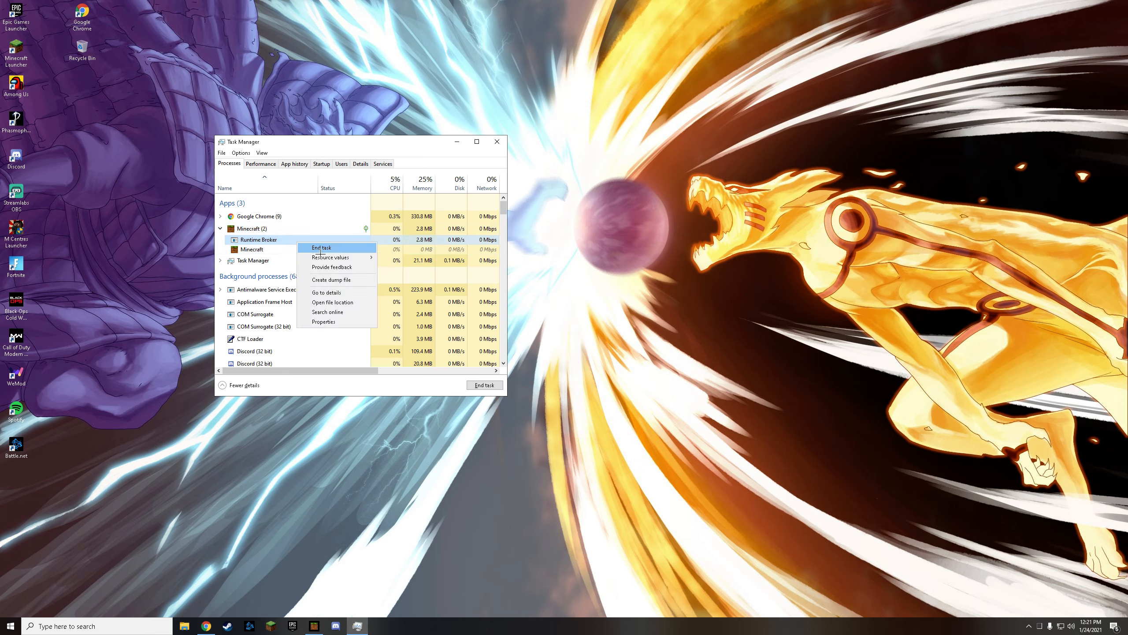
click(321, 248)
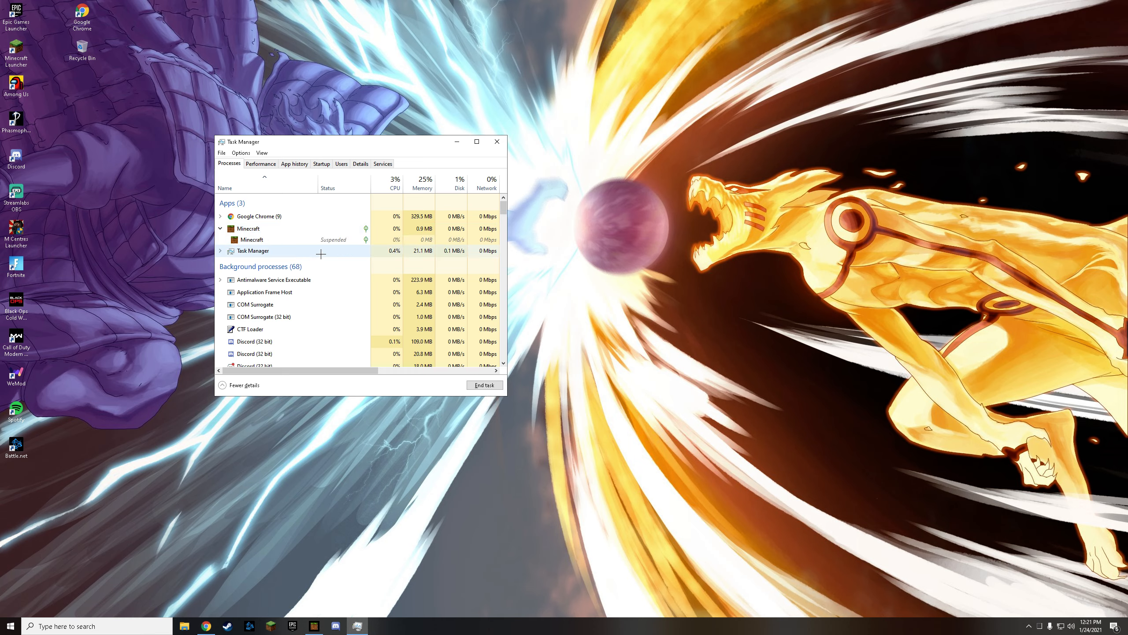
click(496, 141)
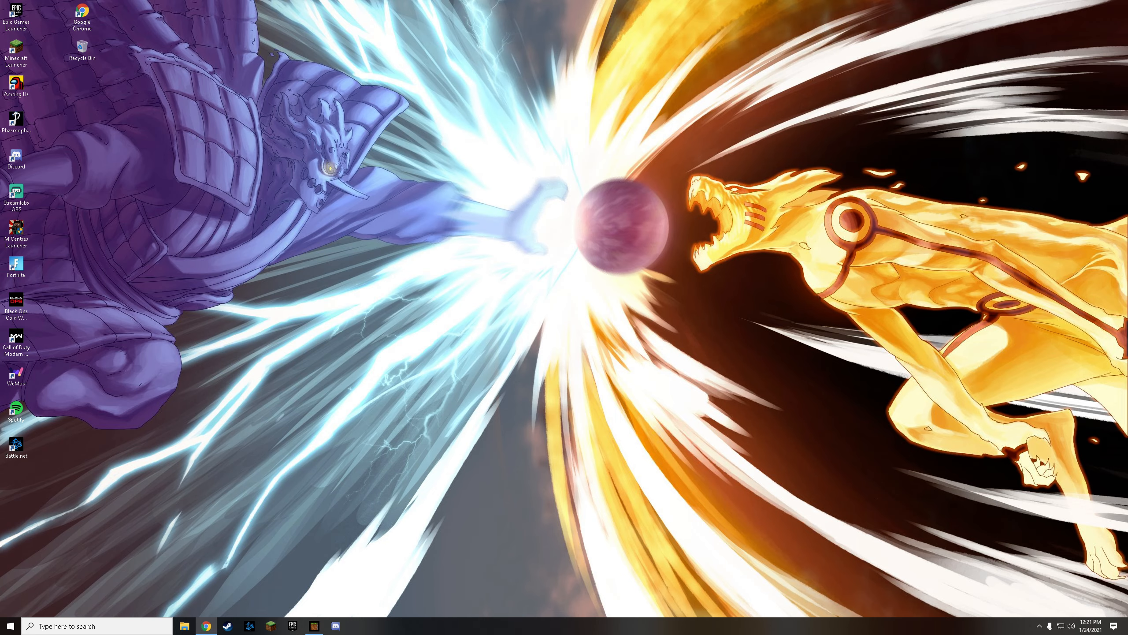